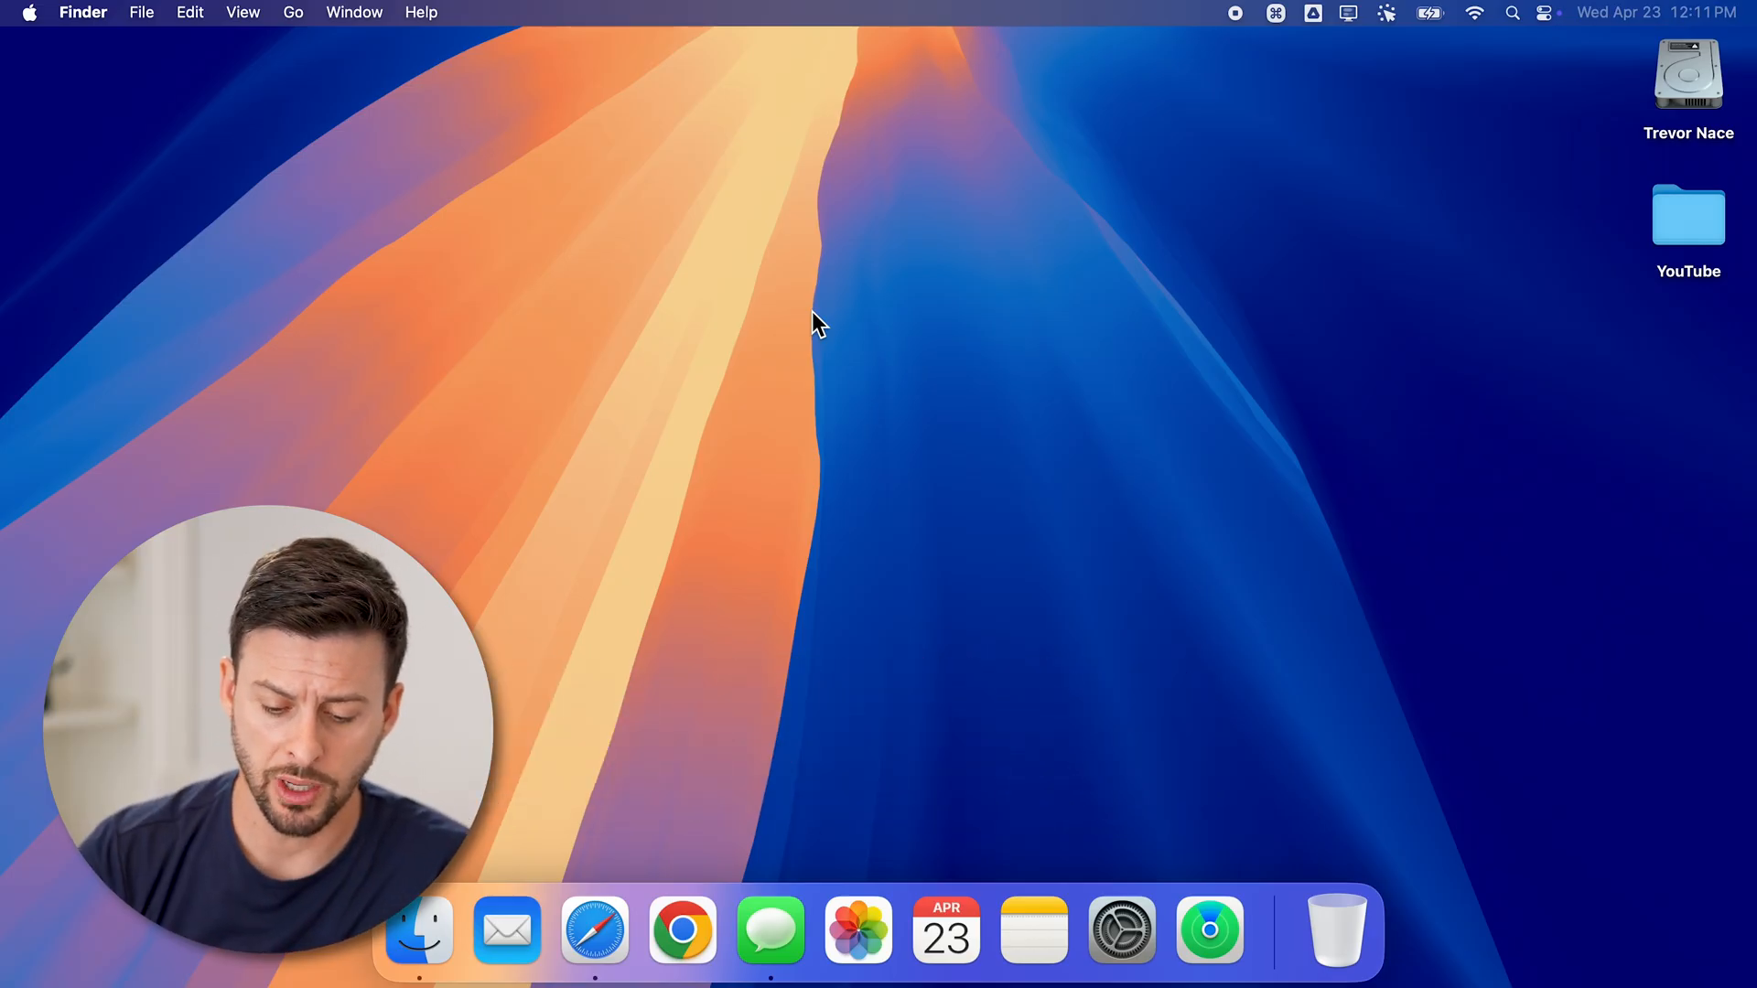
Step: Launch Messages from the Dock to reach the conversation list
{"action": "left_click", "coordinate": [770, 930]}
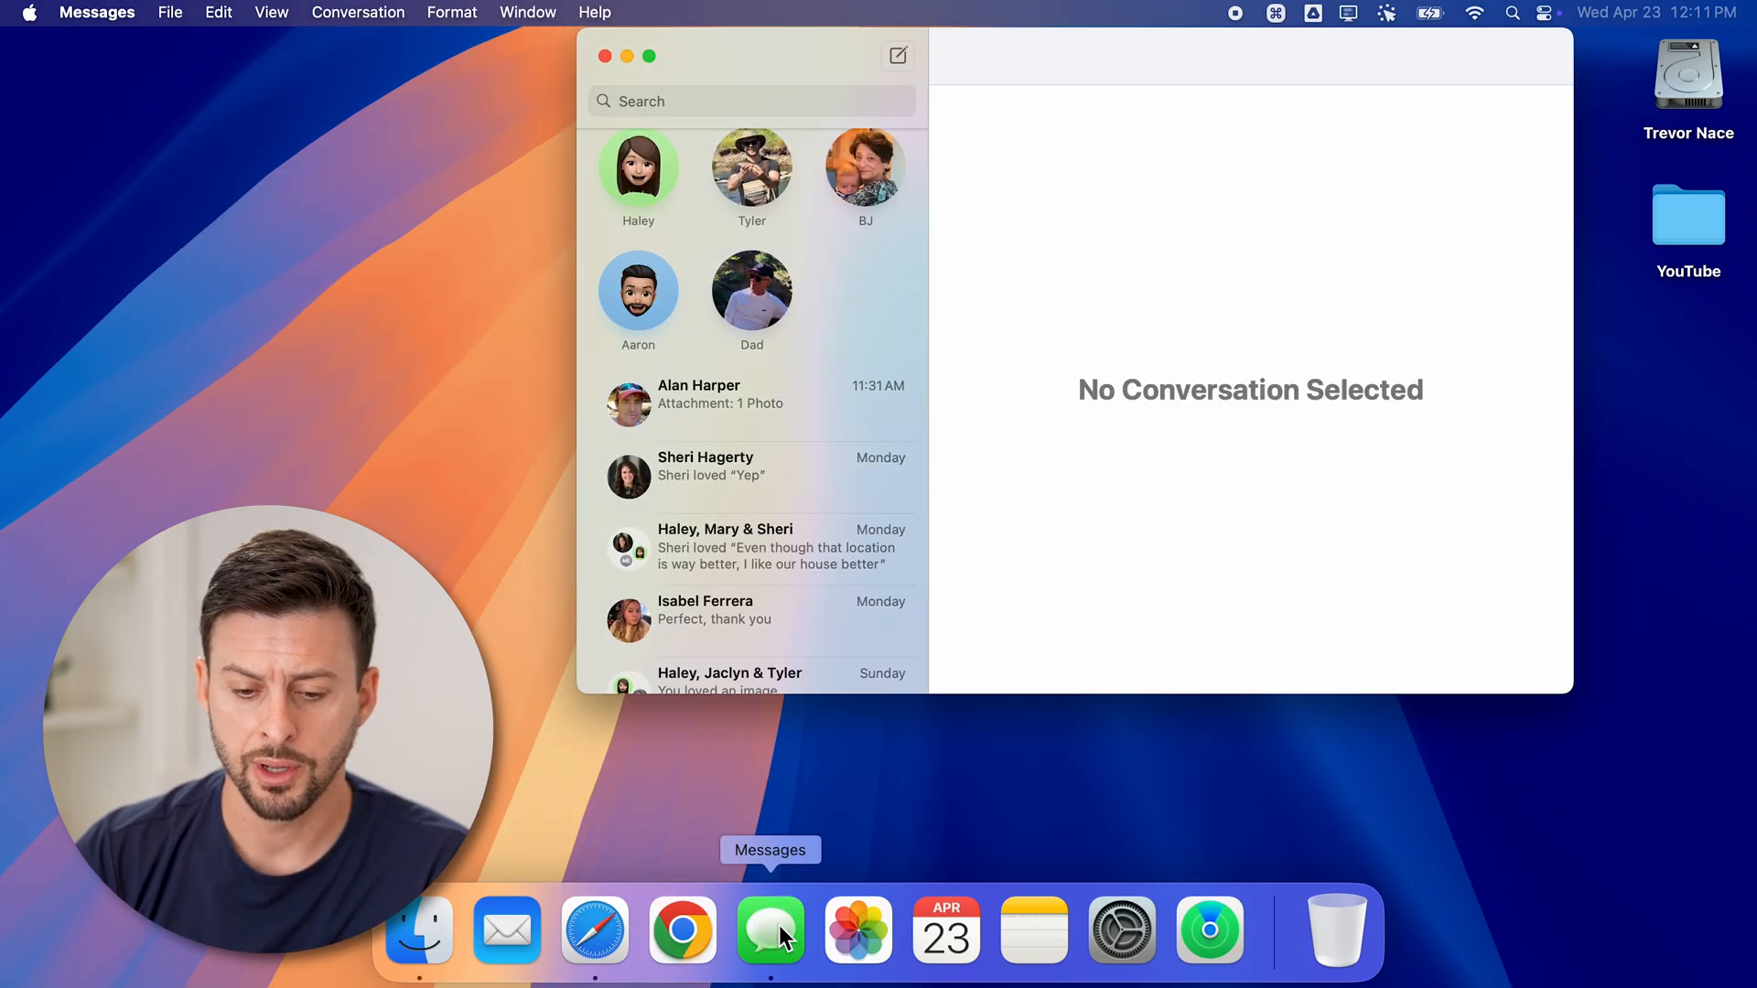
{"action": "mouse_move", "coordinate": [893, 283]}
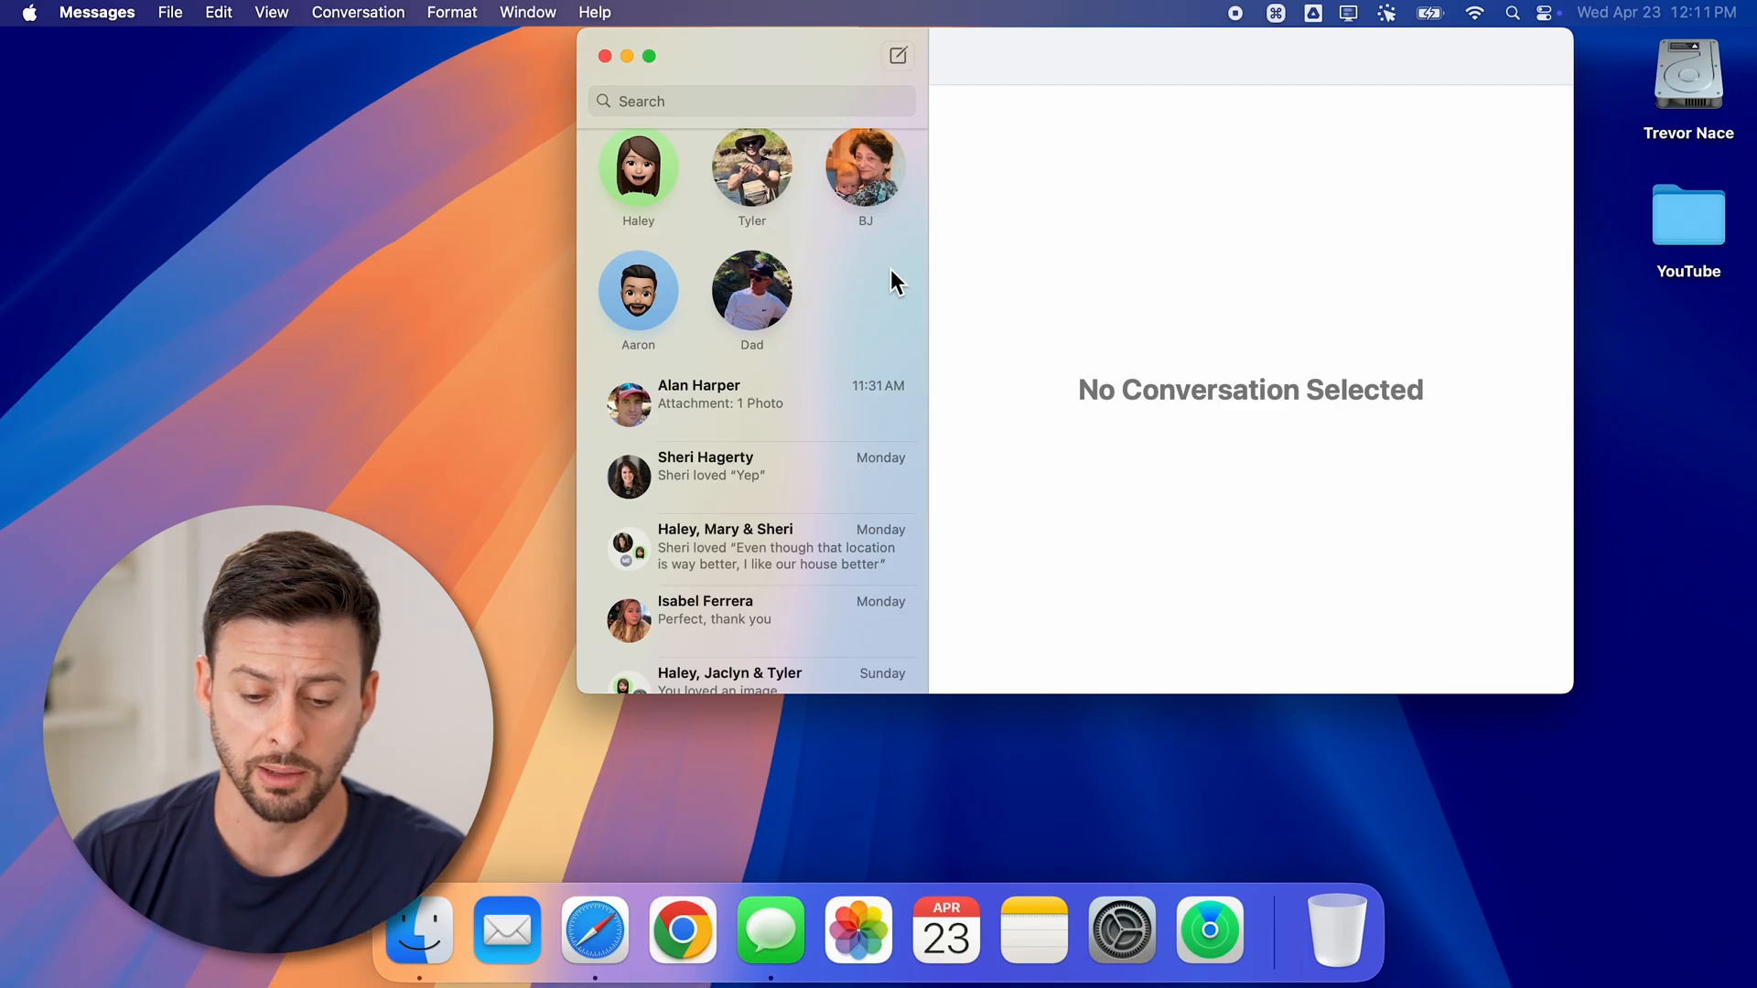
{"action": "mouse_move", "coordinate": [858, 409]}
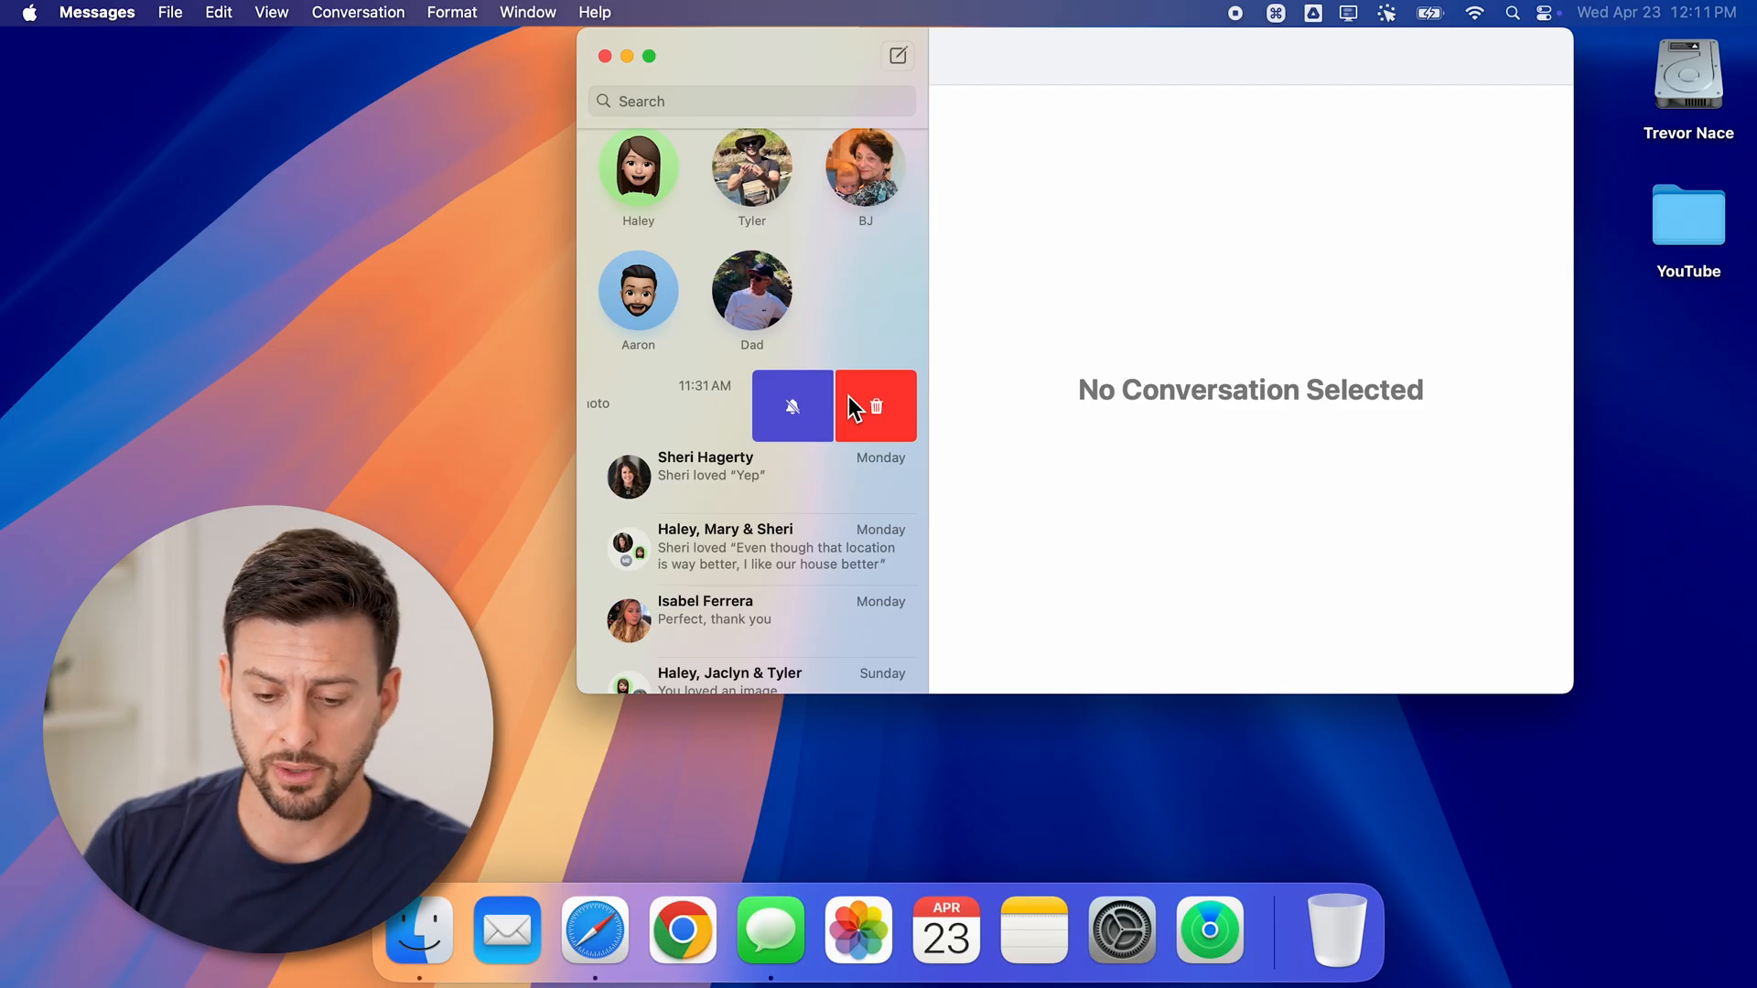
Step: Delete the top photo conversation from all devices, then open a pinned contact's conversation
{"action": "left_click", "coordinate": [876, 405]}
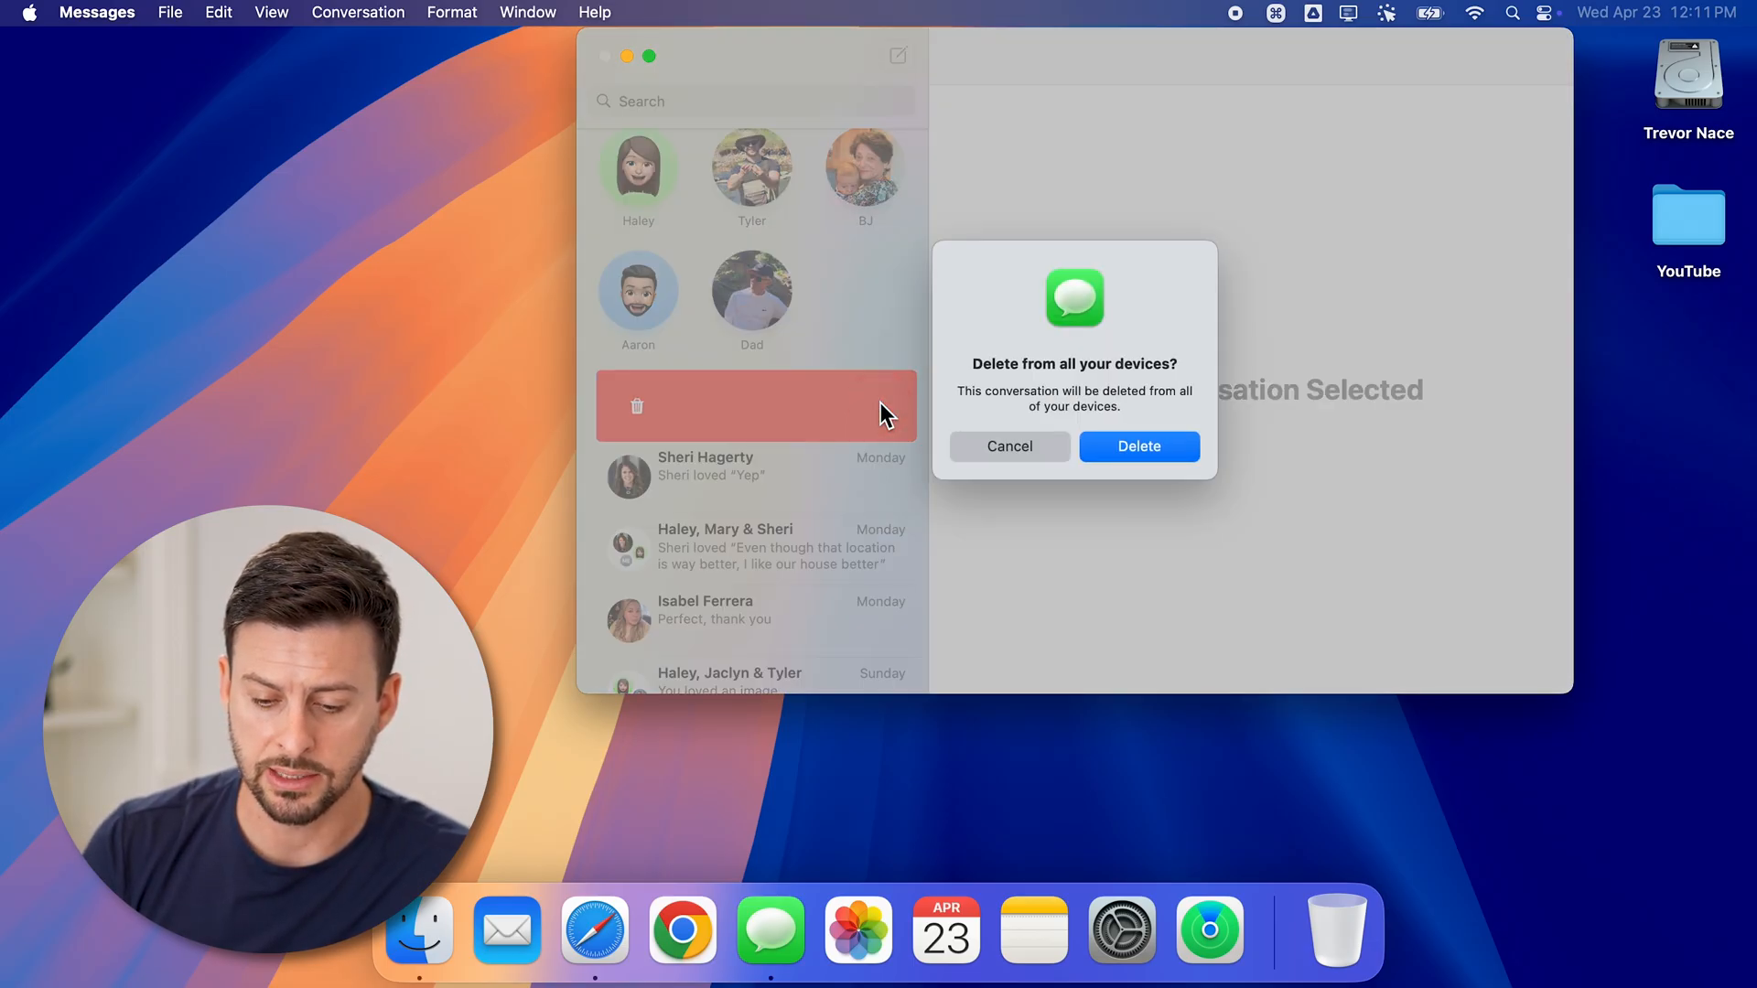
{"action": "left_click", "coordinate": [1138, 445]}
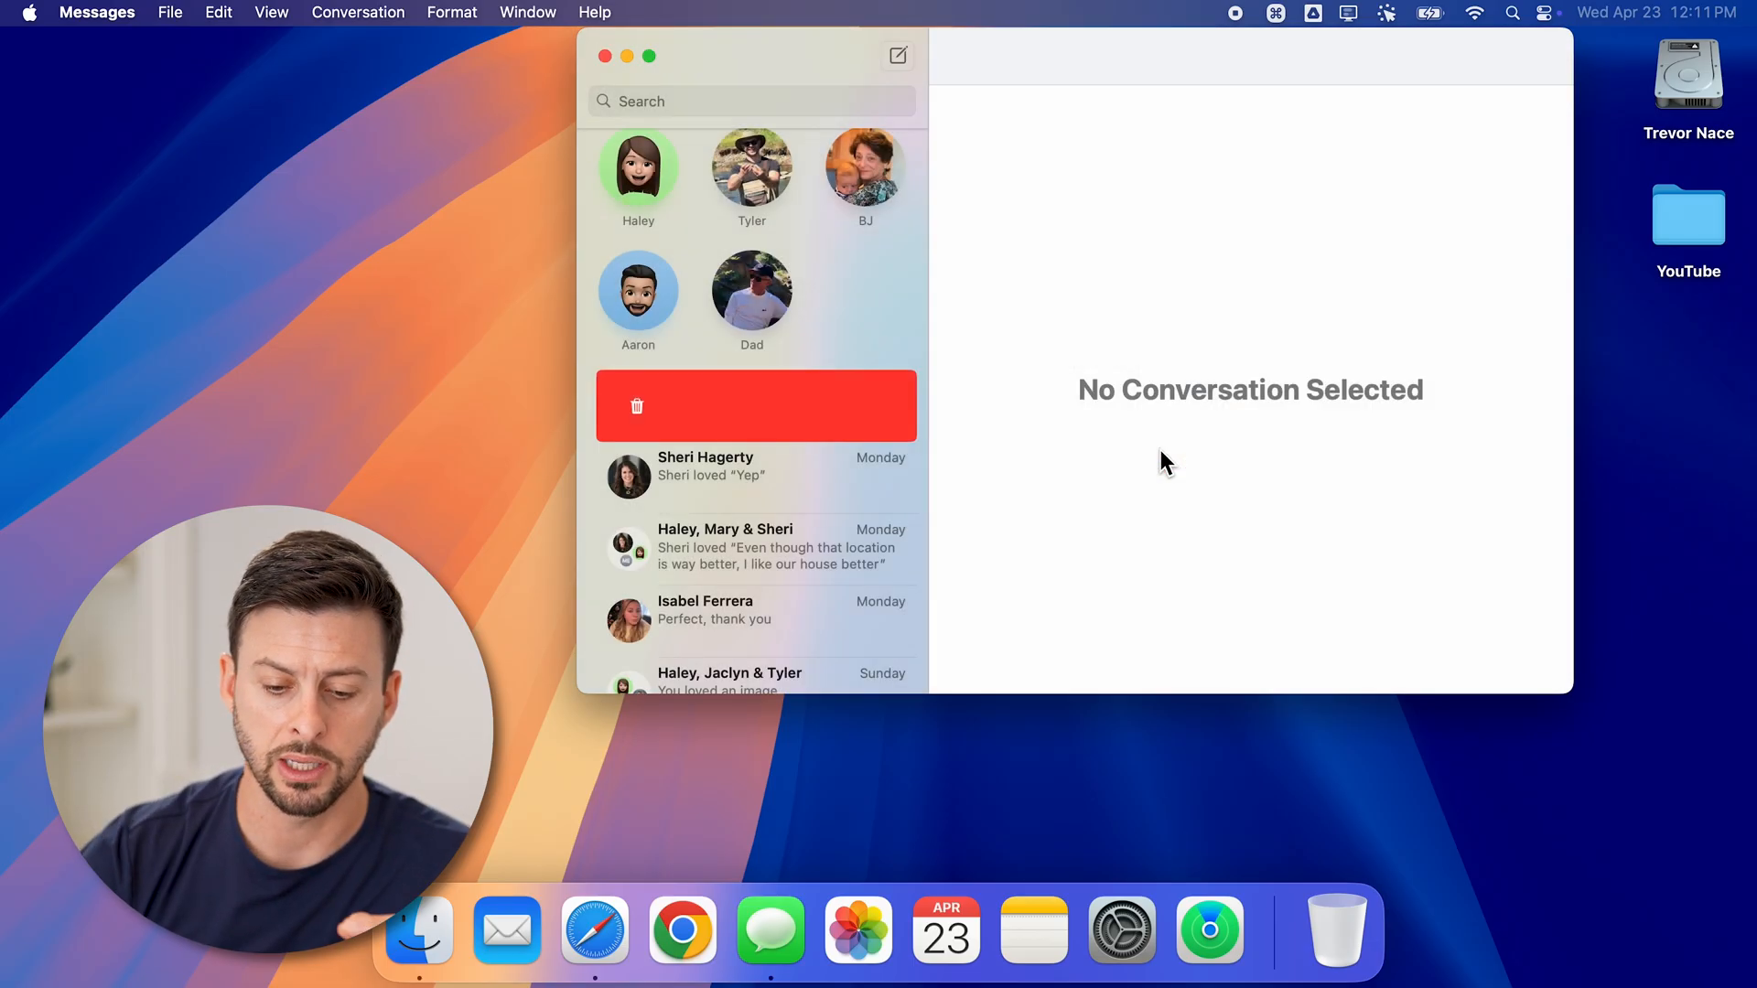
{"action": "left_click", "coordinate": [750, 291]}
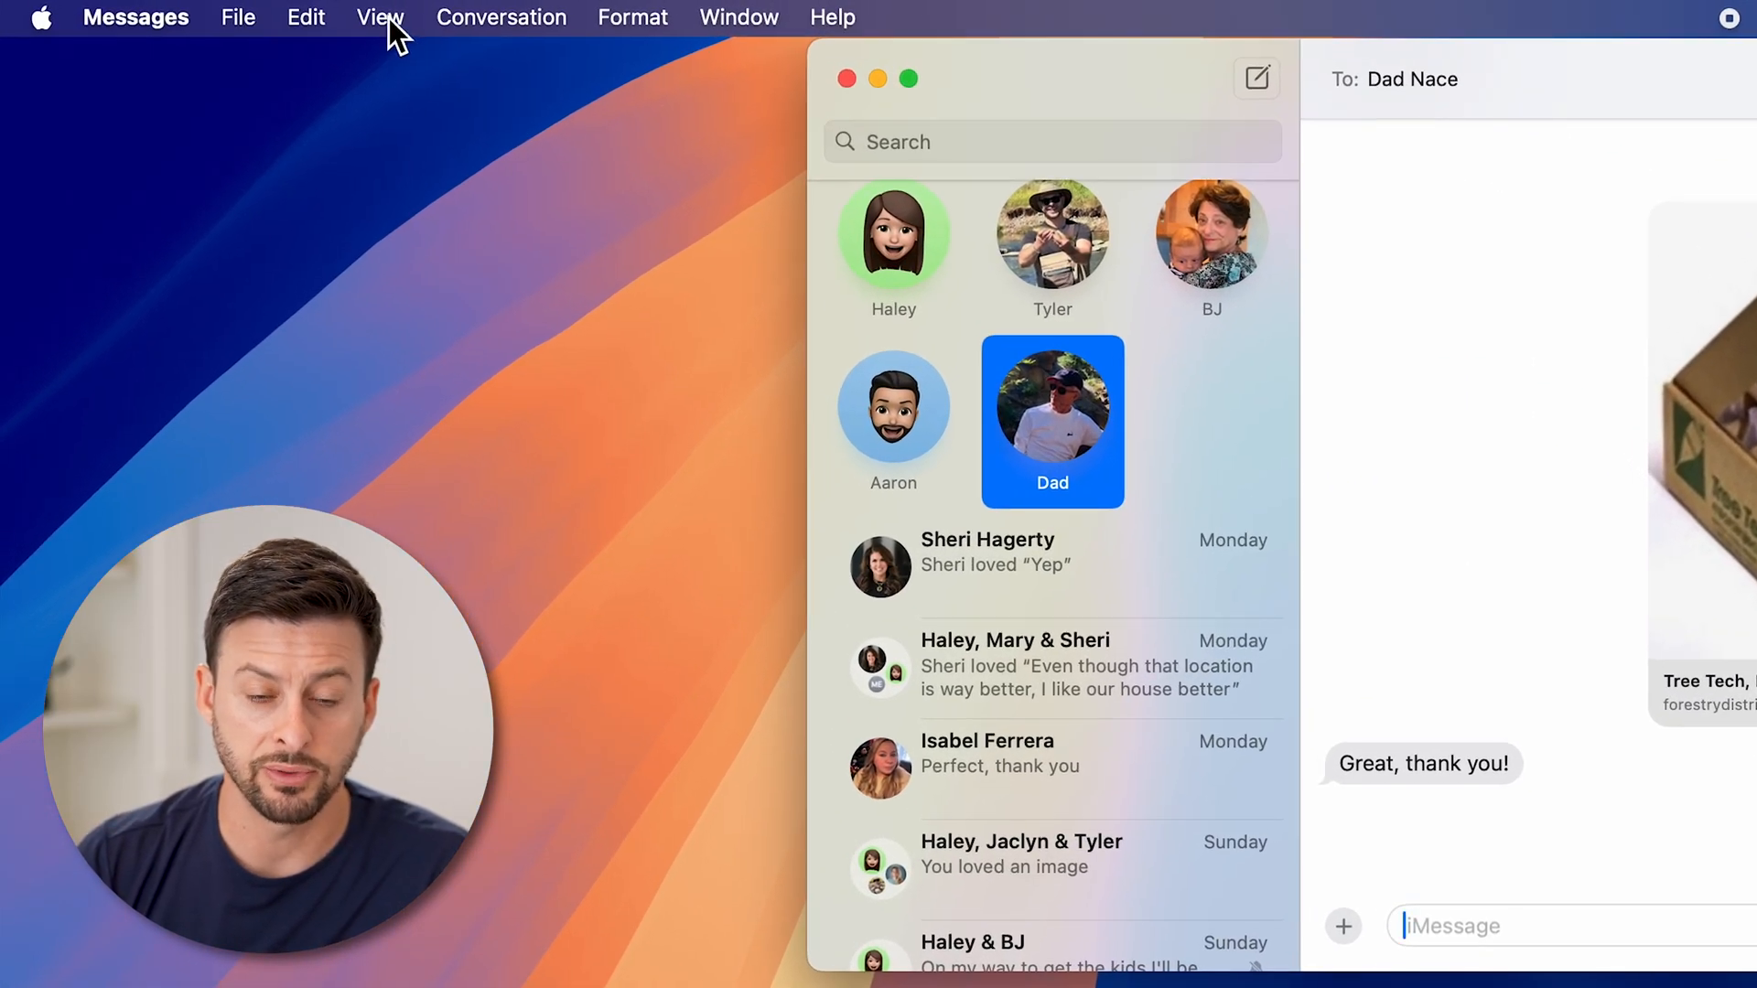
Step: Switch the conversation list to Recently Deleted via the View menu
{"action": "left_click", "coordinate": [379, 16]}
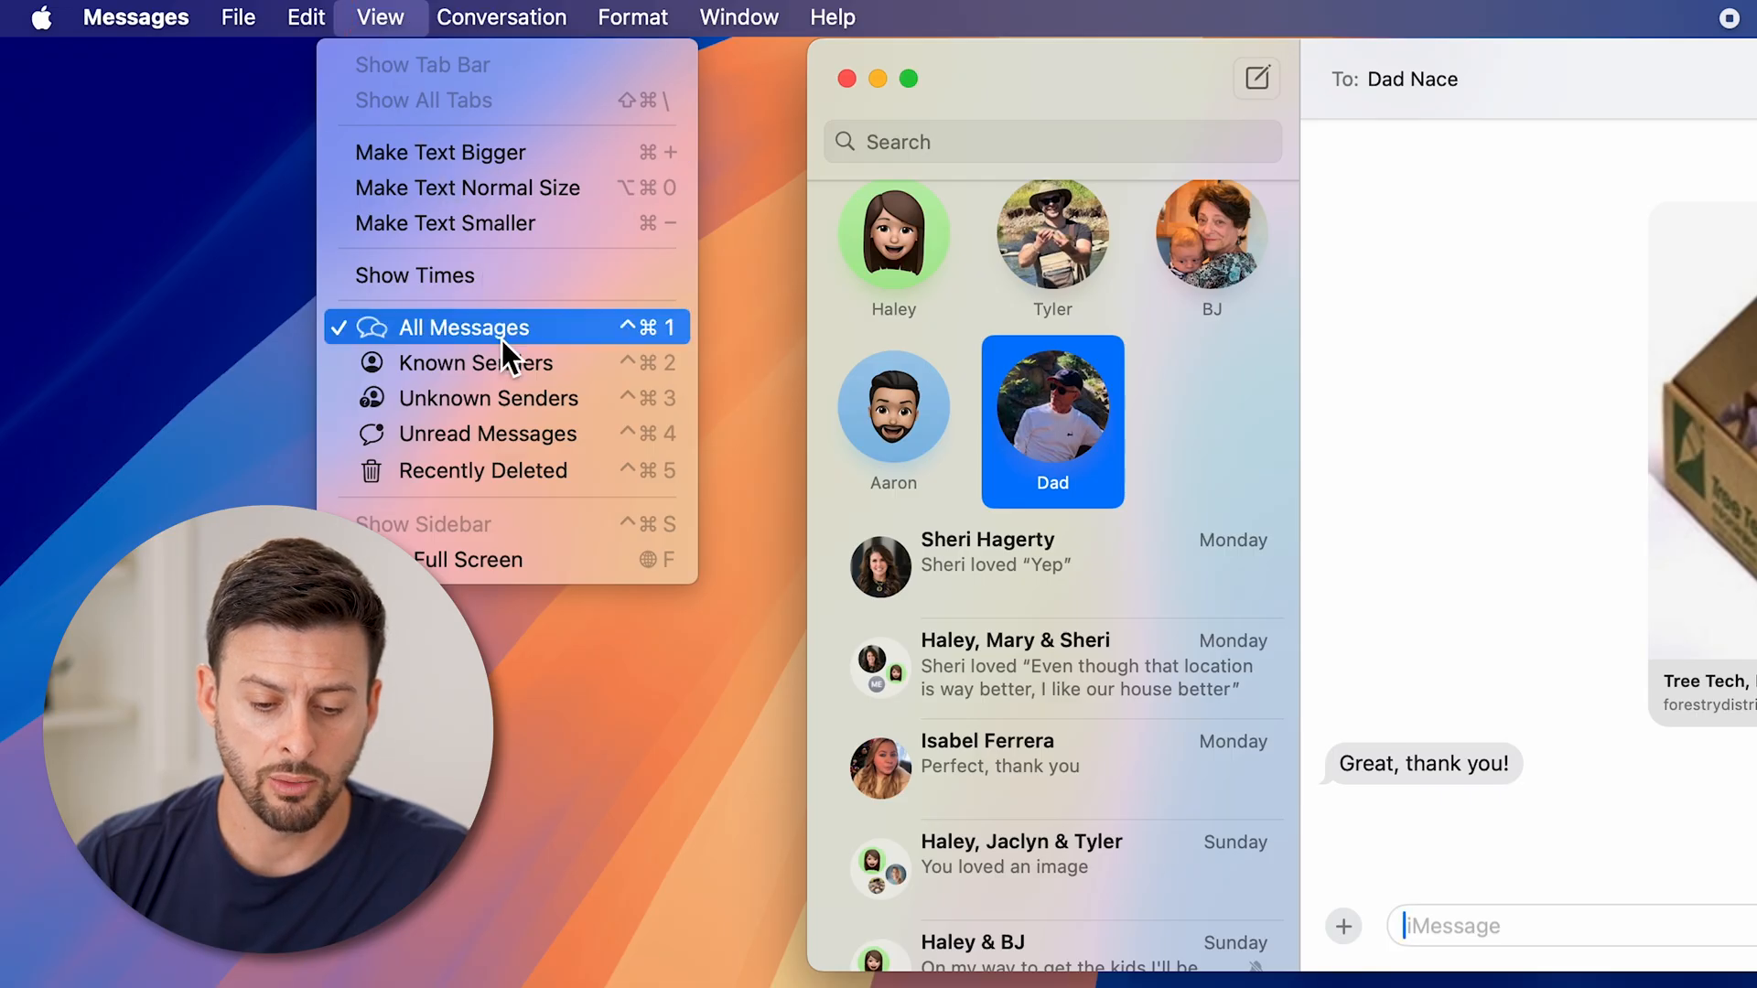
{"action": "left_click", "coordinate": [484, 469]}
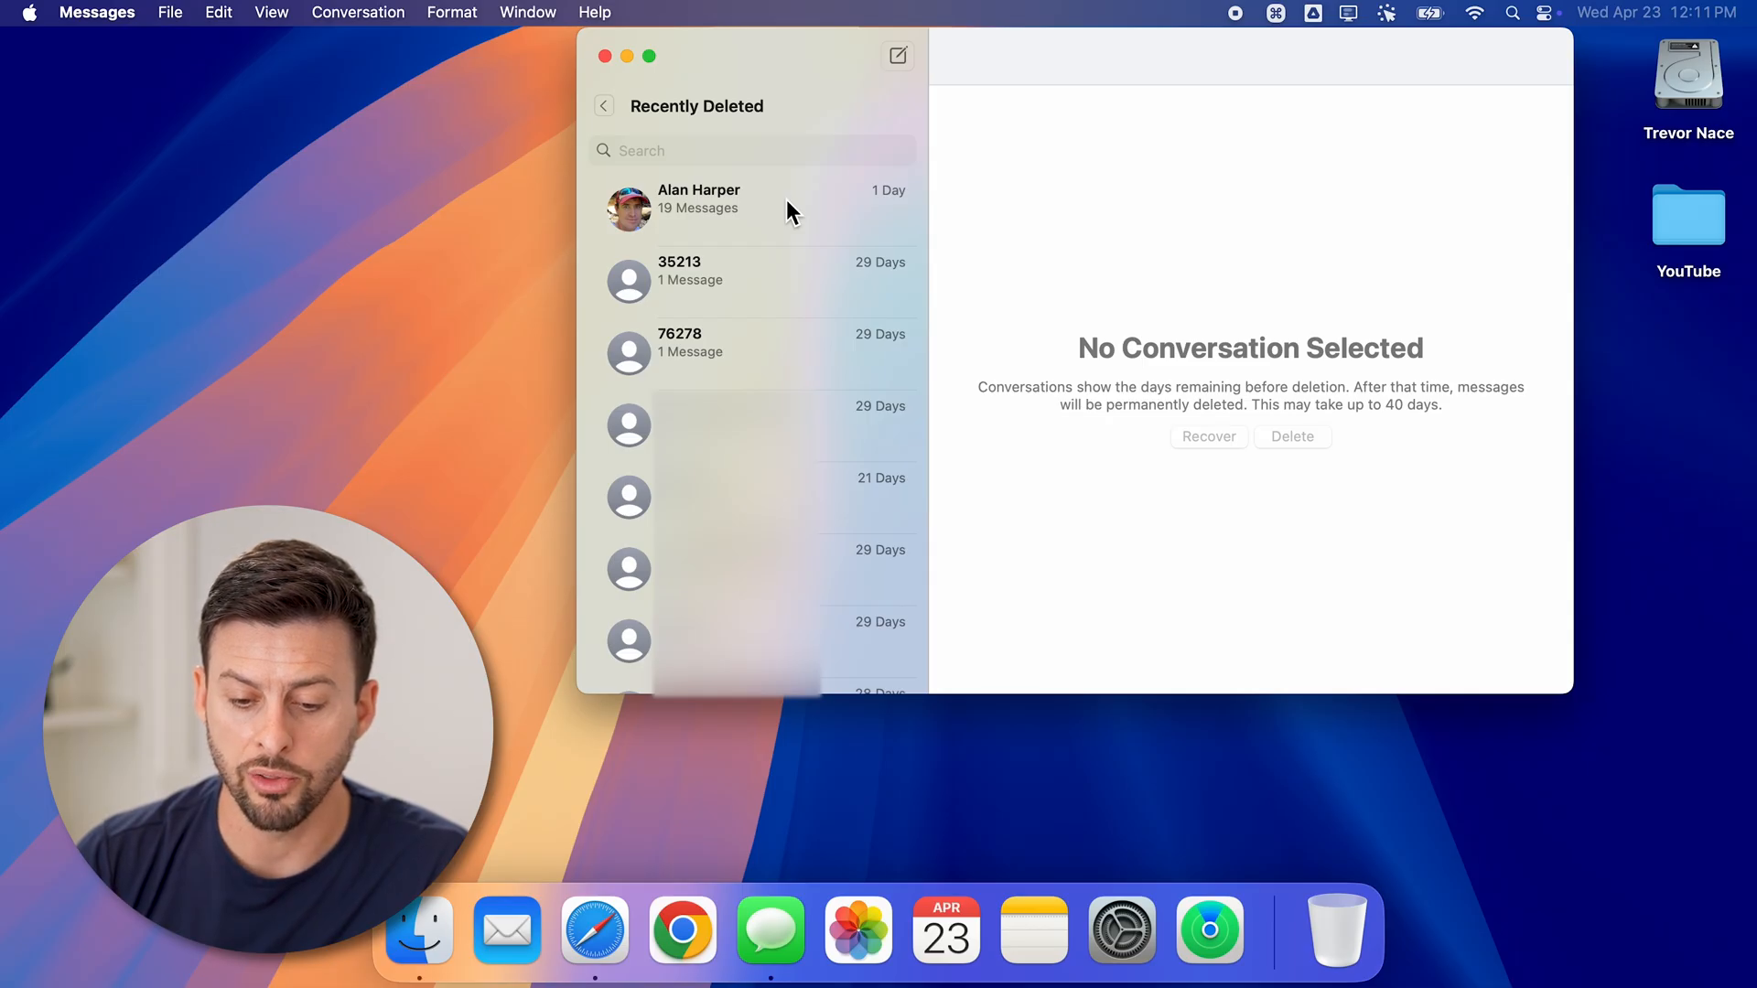
Step: Select the just-deleted 19-message conversation at the top of Recently Deleted
{"action": "left_click", "coordinate": [751, 208]}
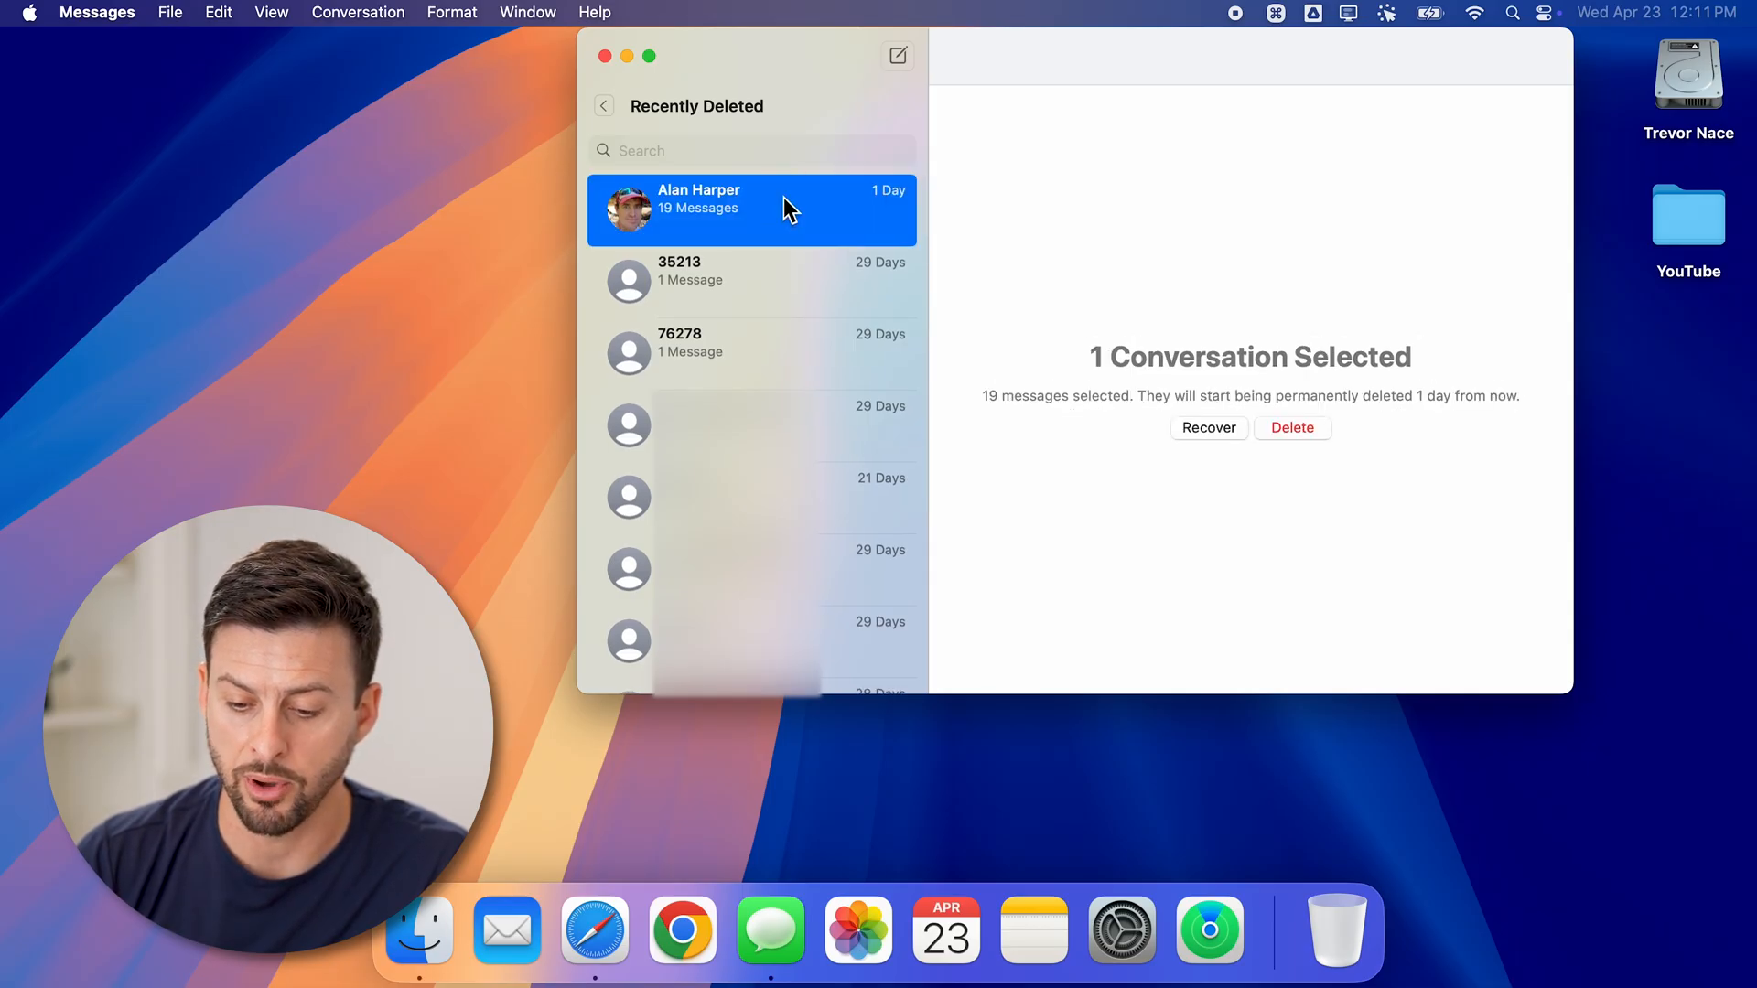
{"action": "mouse_move", "coordinate": [1292, 428]}
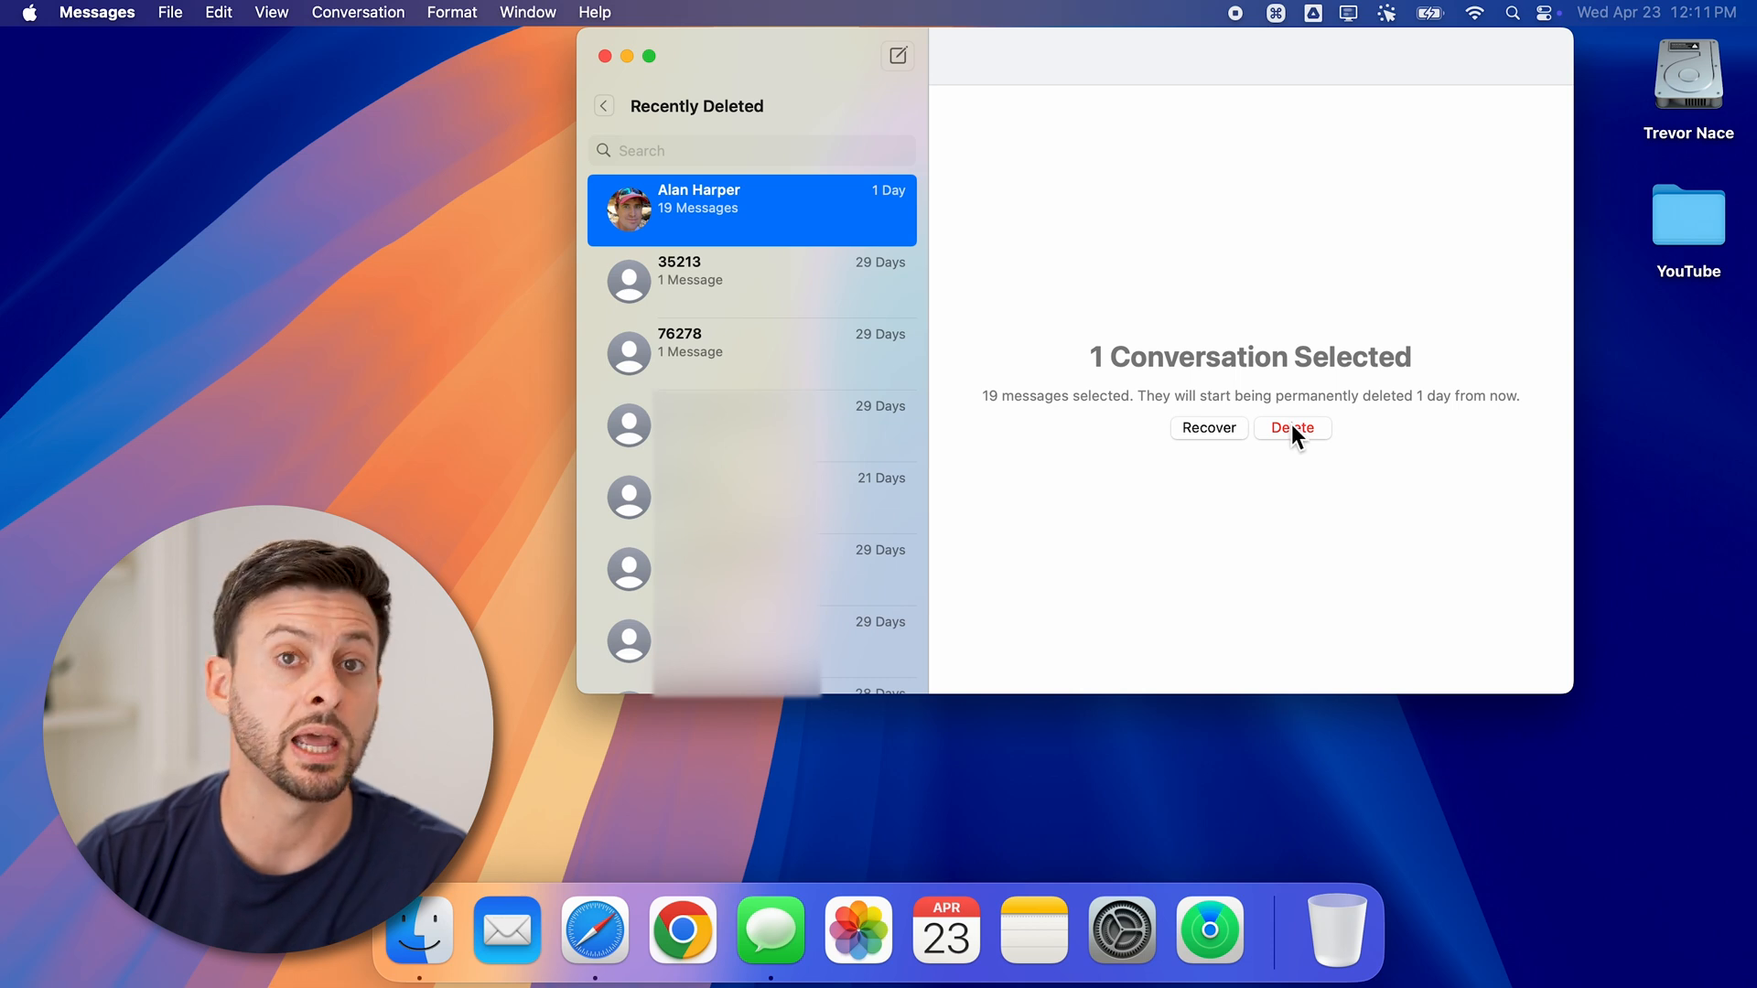
{"action": "mouse_move", "coordinate": [1229, 471]}
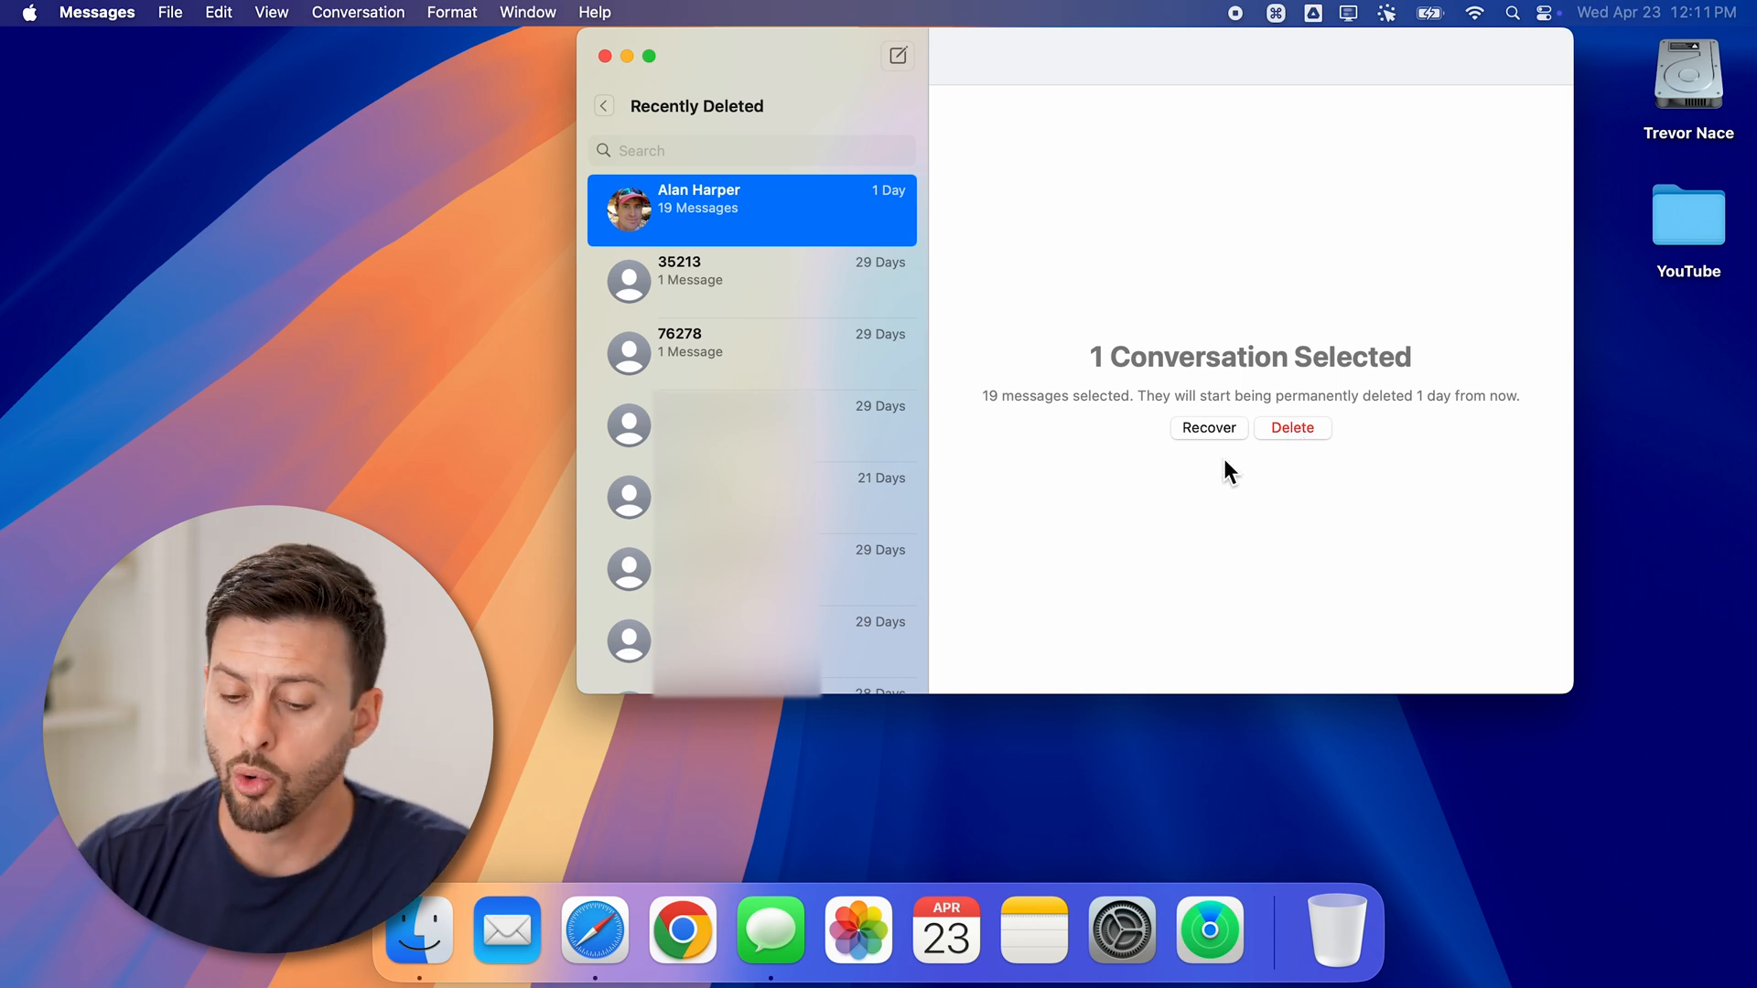
{"action": "mouse_move", "coordinate": [1208, 500]}
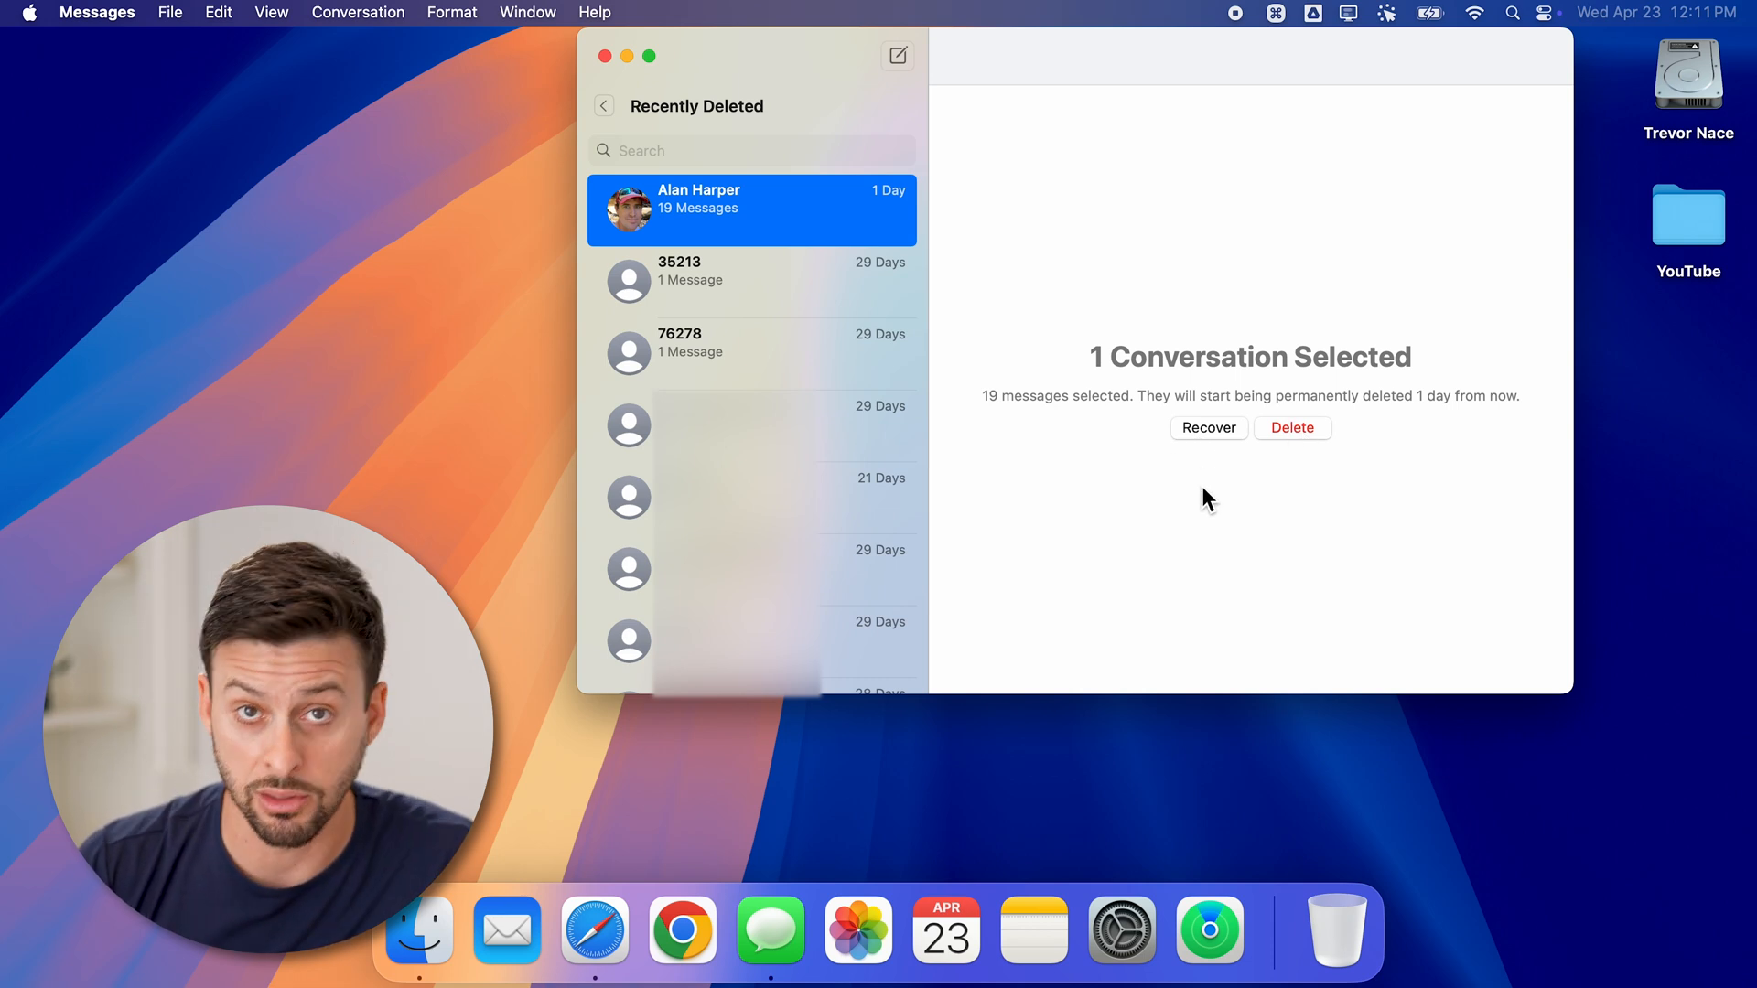
{"action": "mouse_move", "coordinate": [1208, 429]}
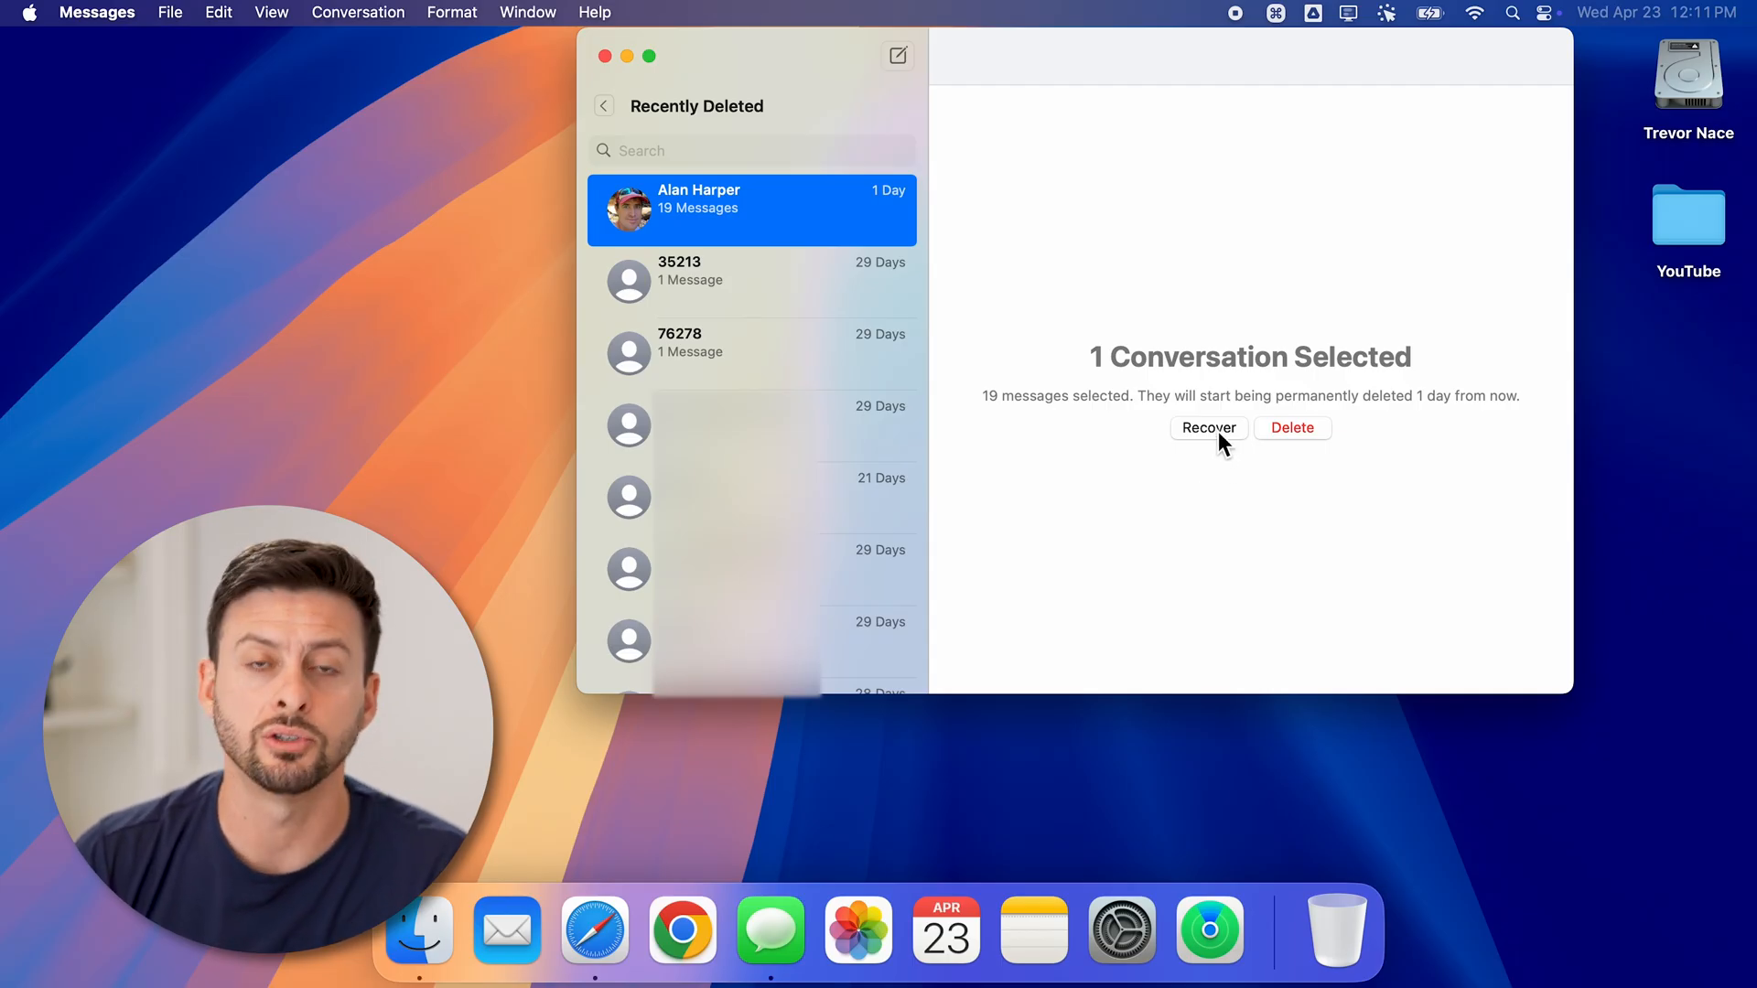